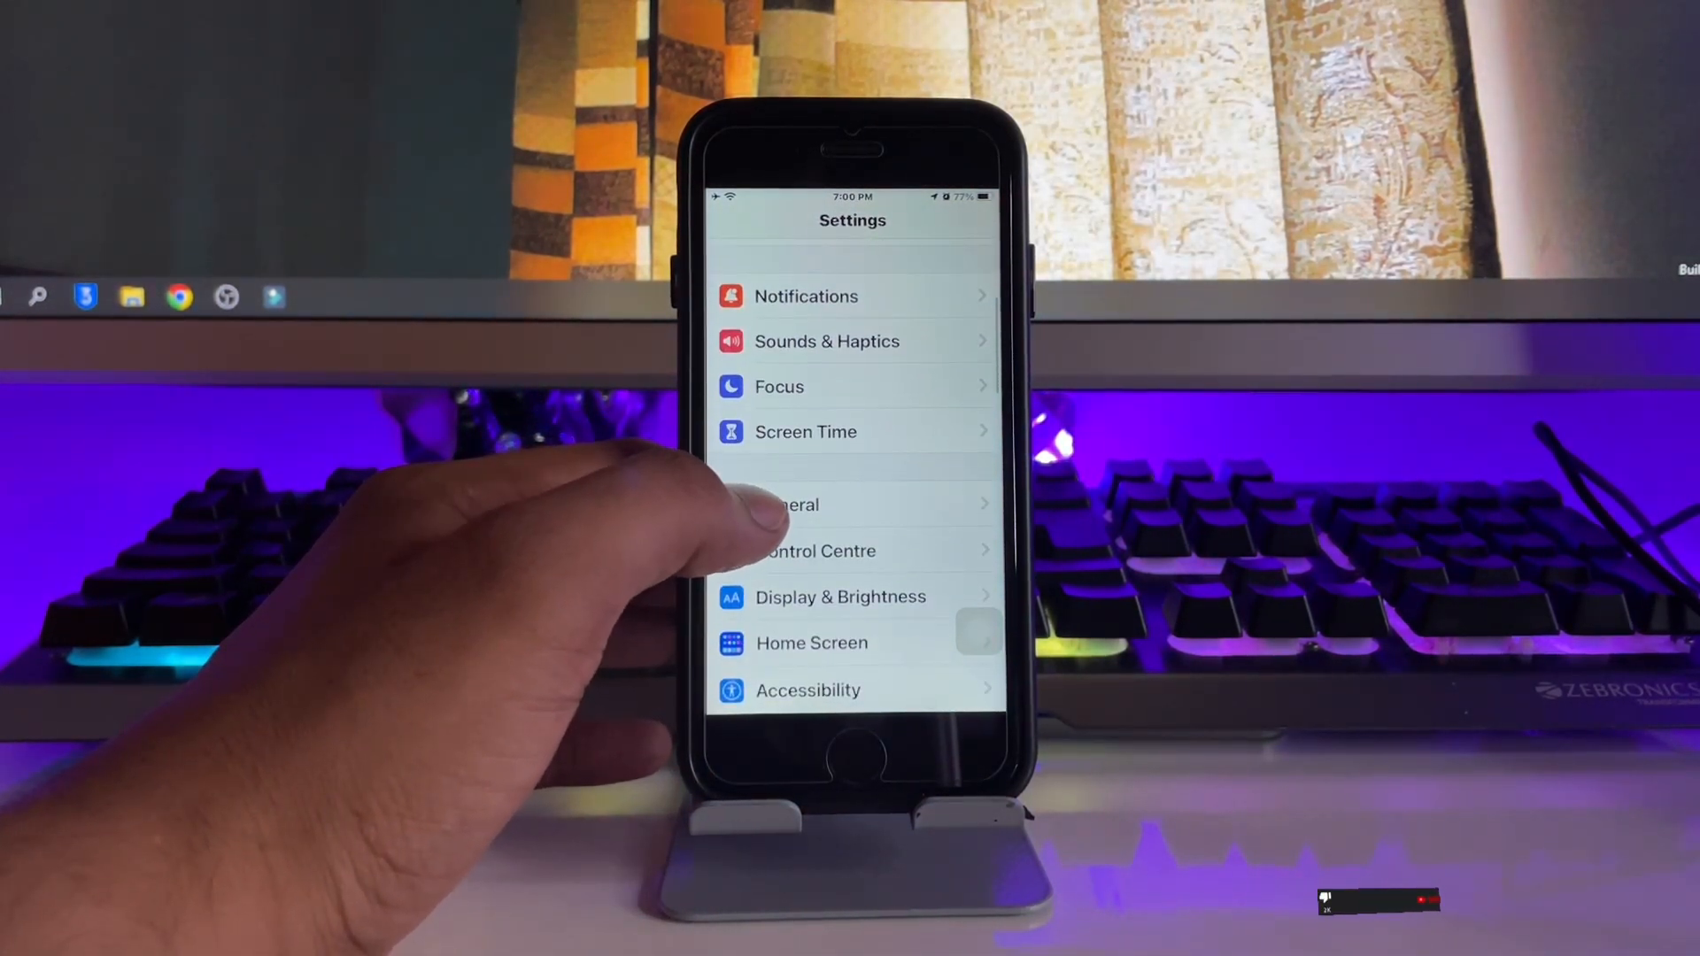
Step: Visit General in Settings, then switch to the App Store's Search tab
click(792, 505)
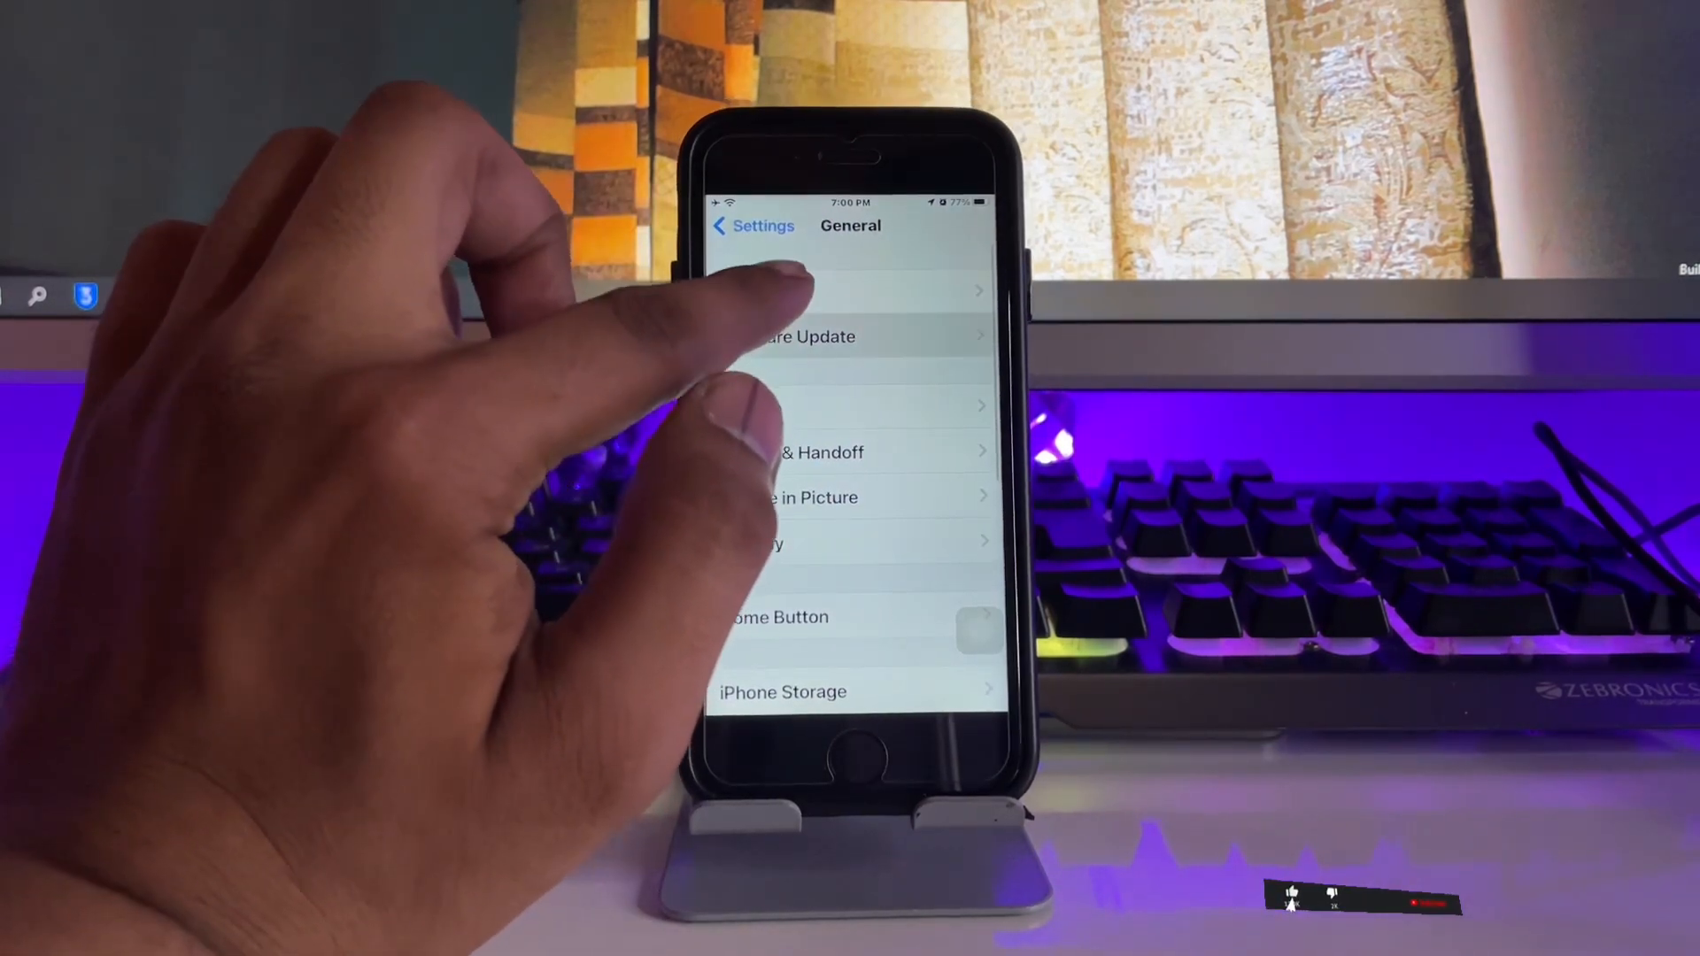
click(807, 336)
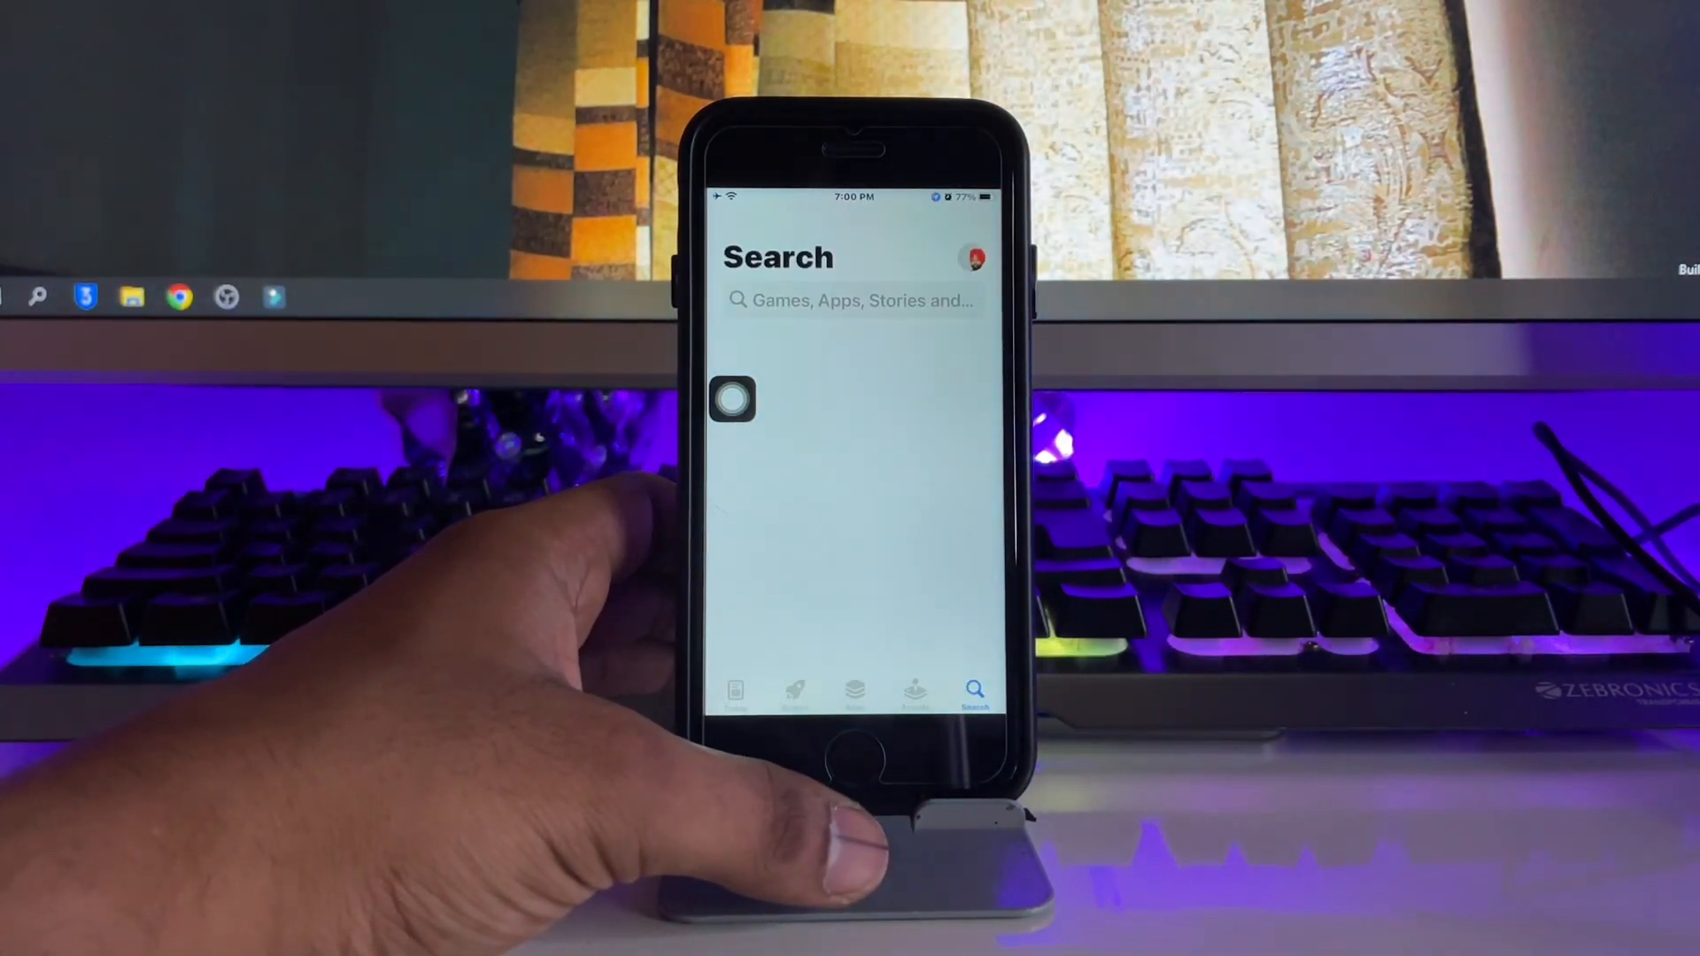
Step: Search 'apple developer' and launch the Apple Developer app from the results
click(853, 301)
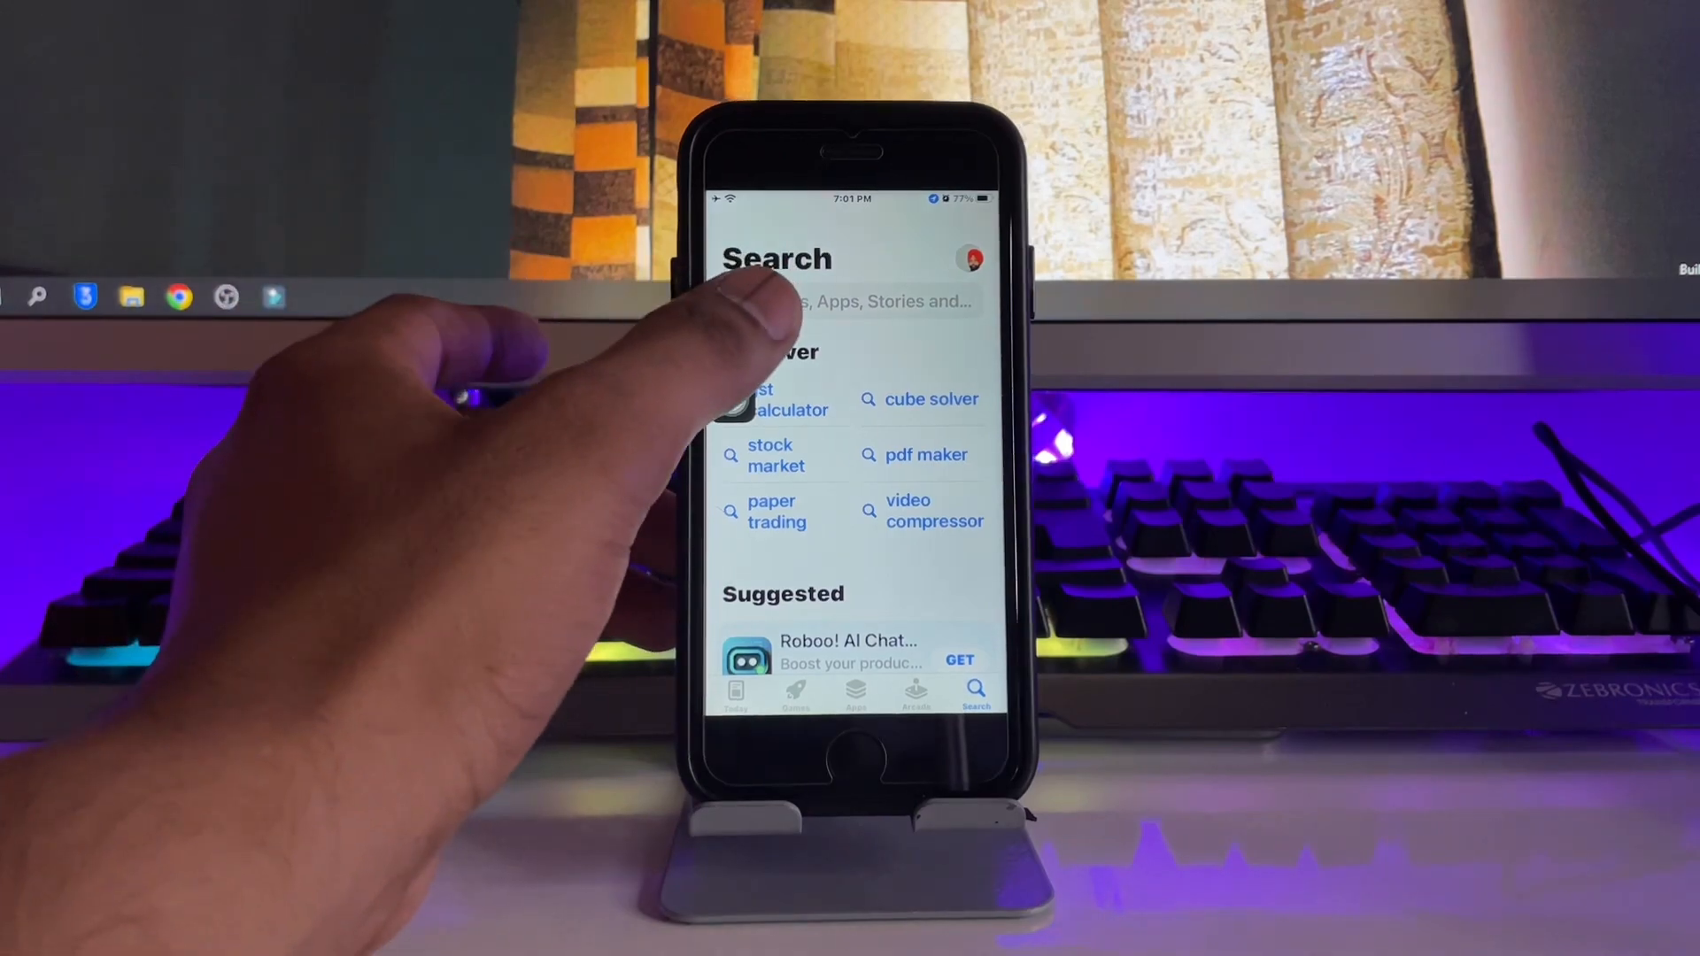
text(apple developer)
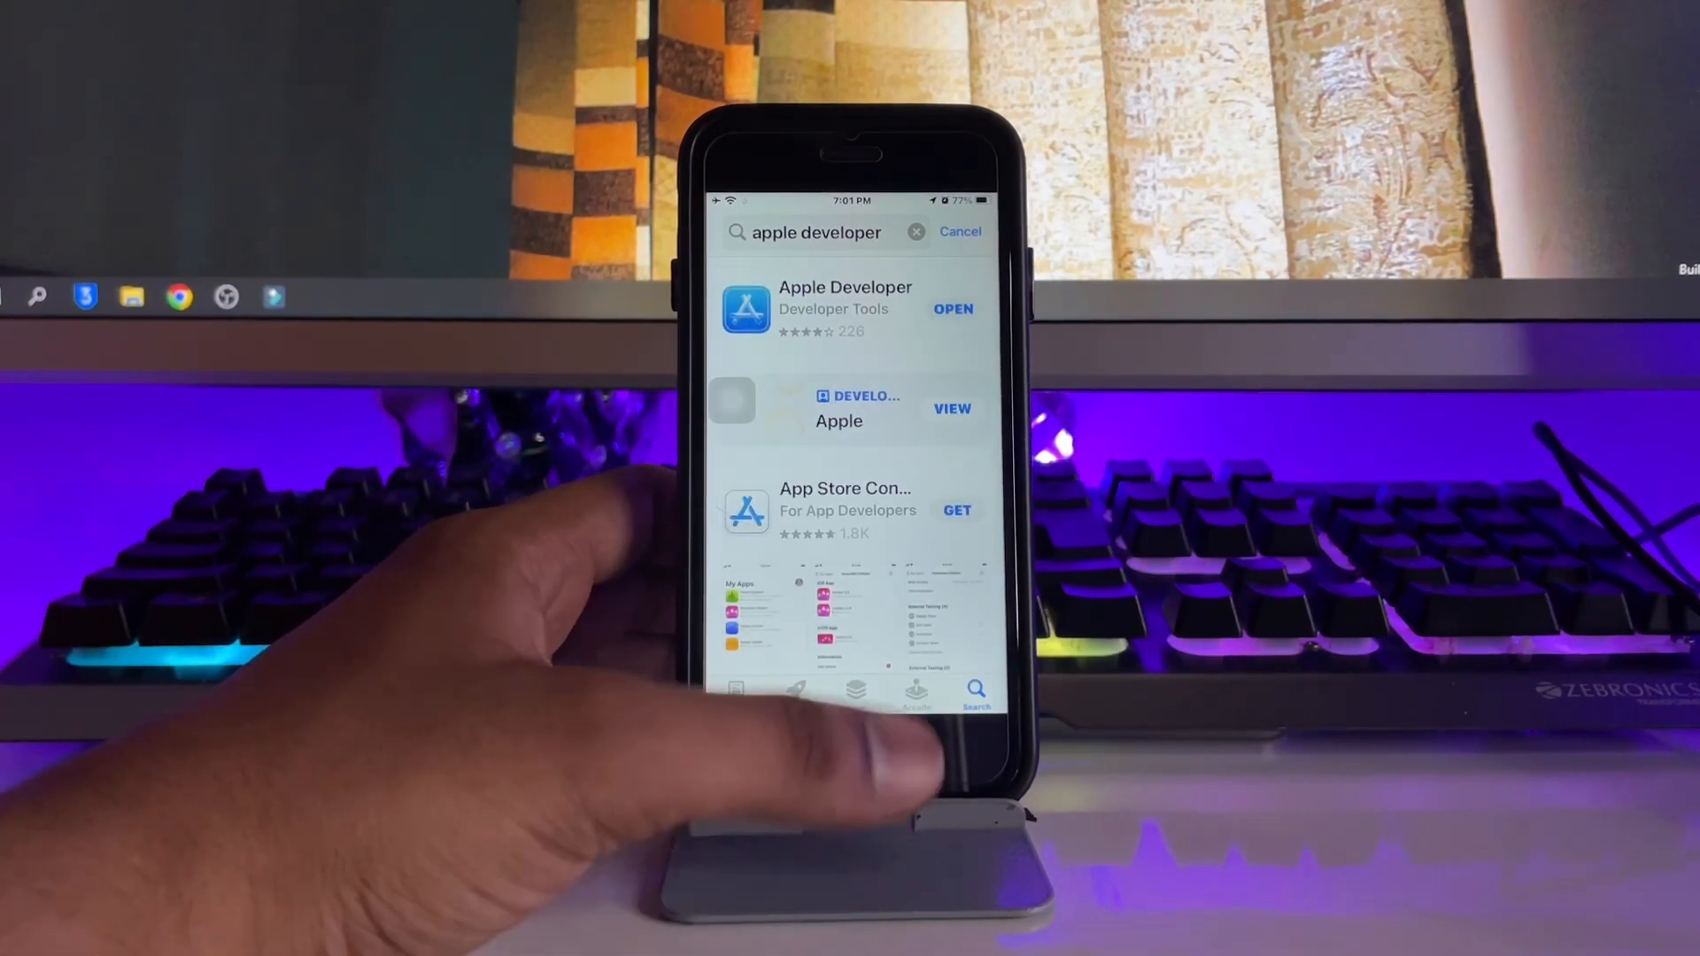
click(847, 308)
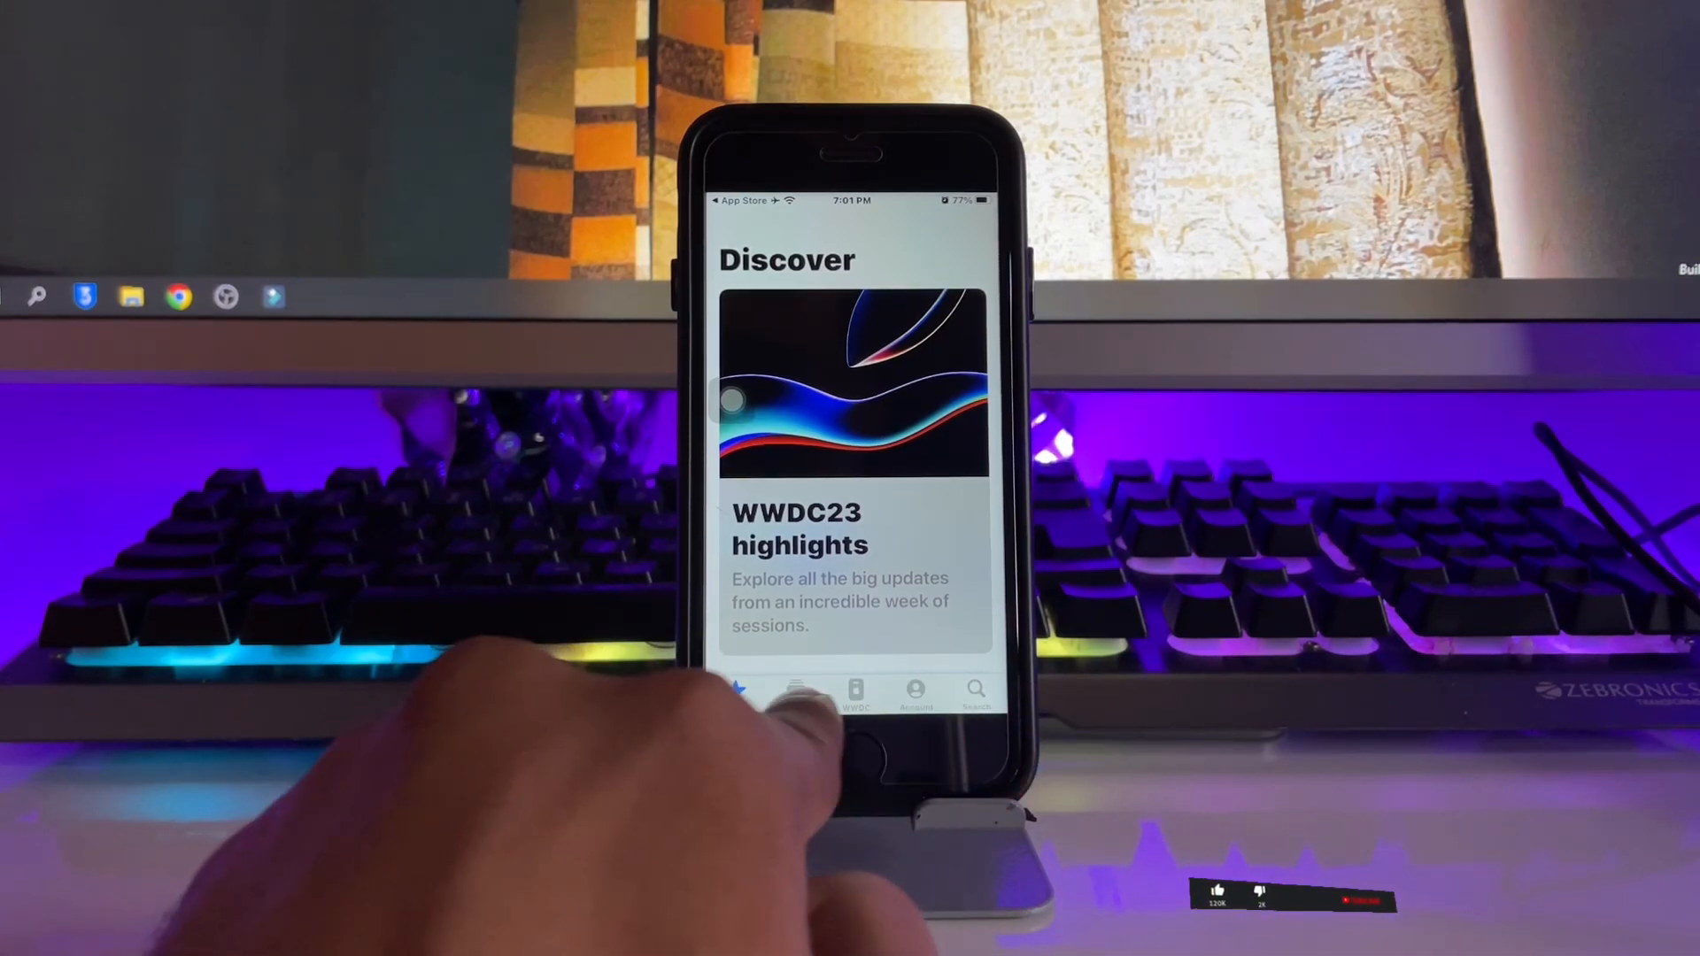
Step: Sign out on the Account tab, then sign back in with the existing Apple ID
click(914, 693)
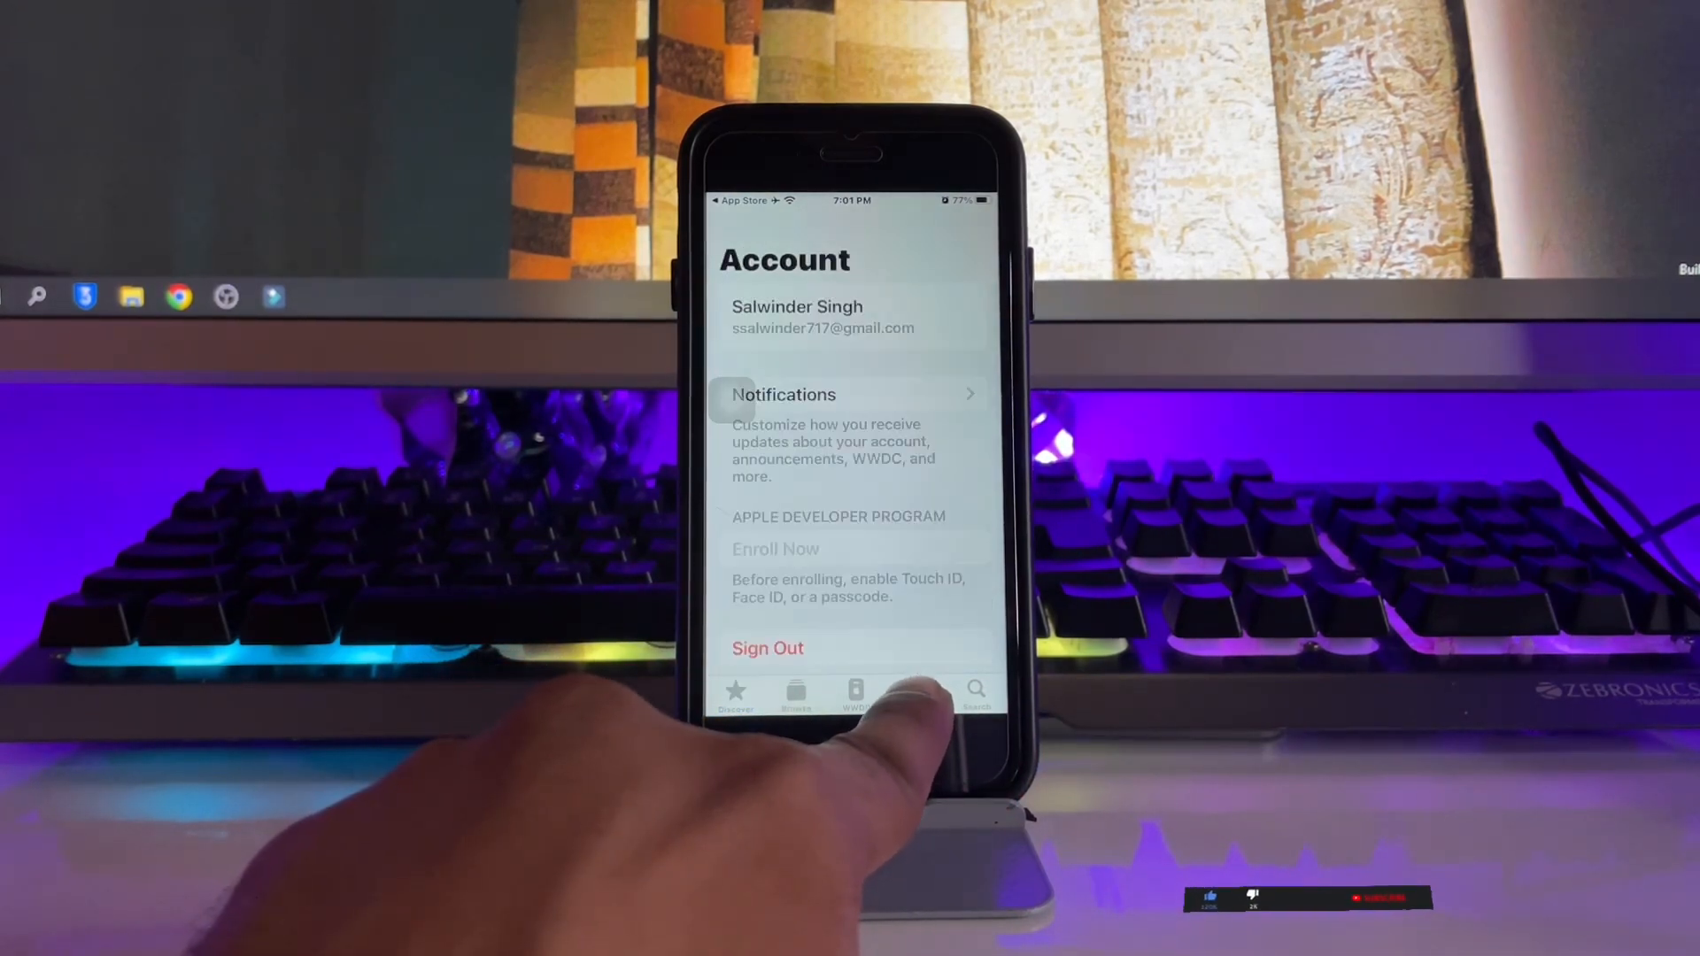
click(913, 694)
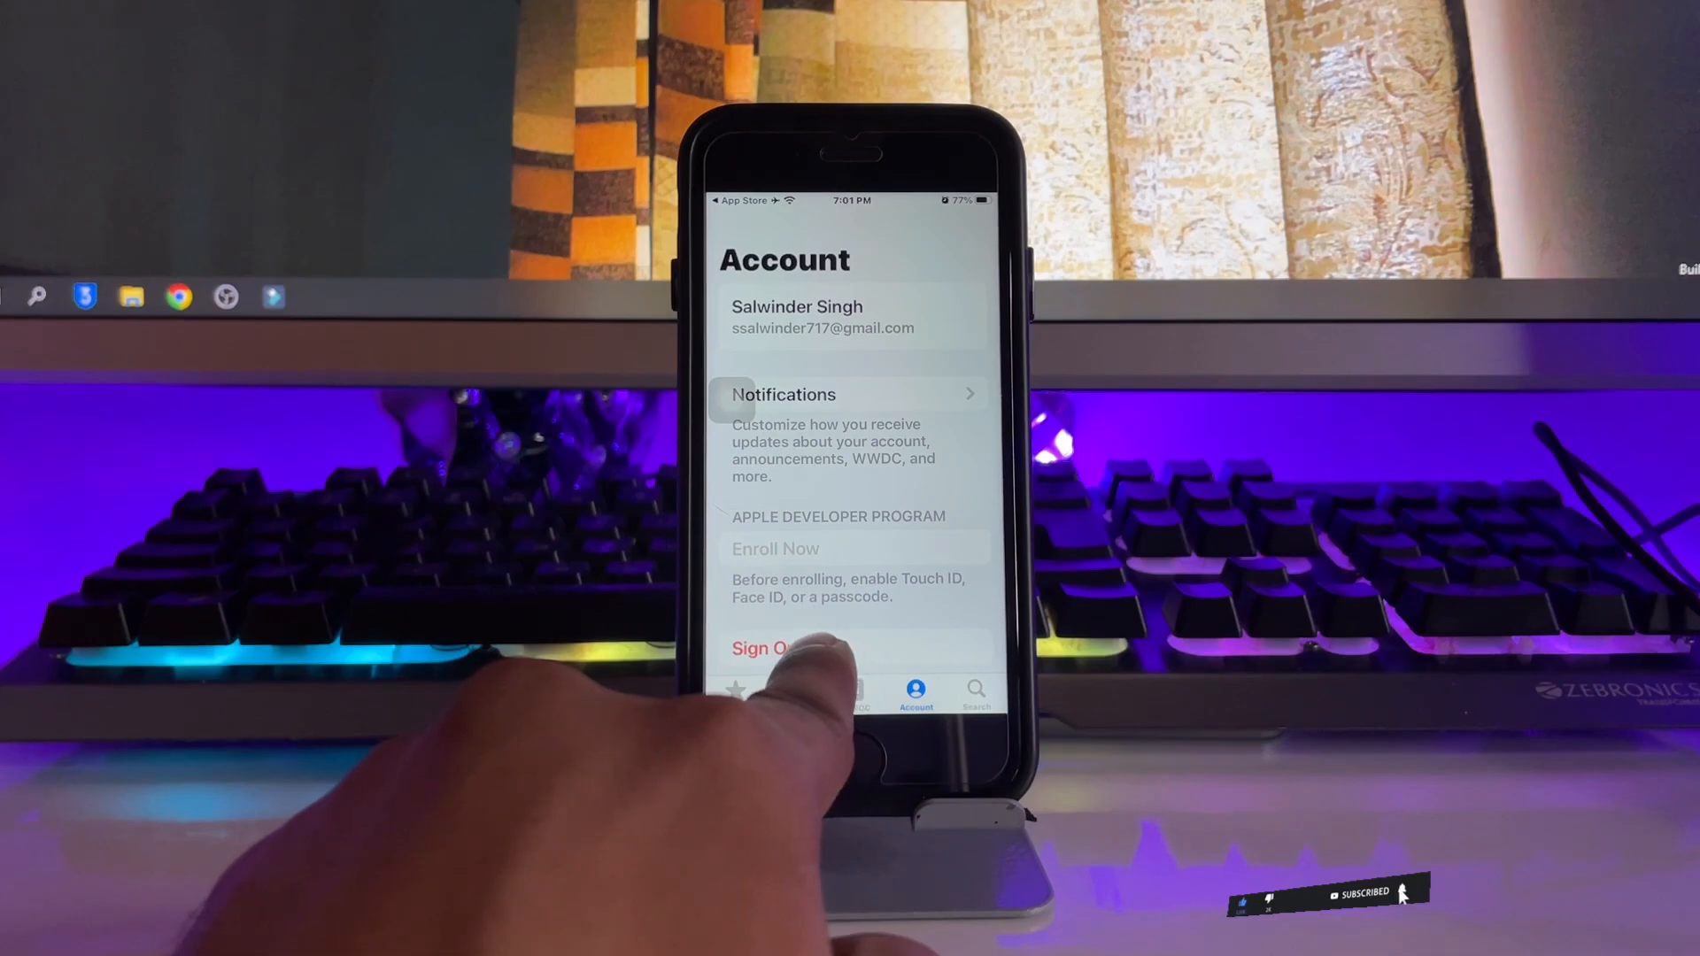
click(763, 648)
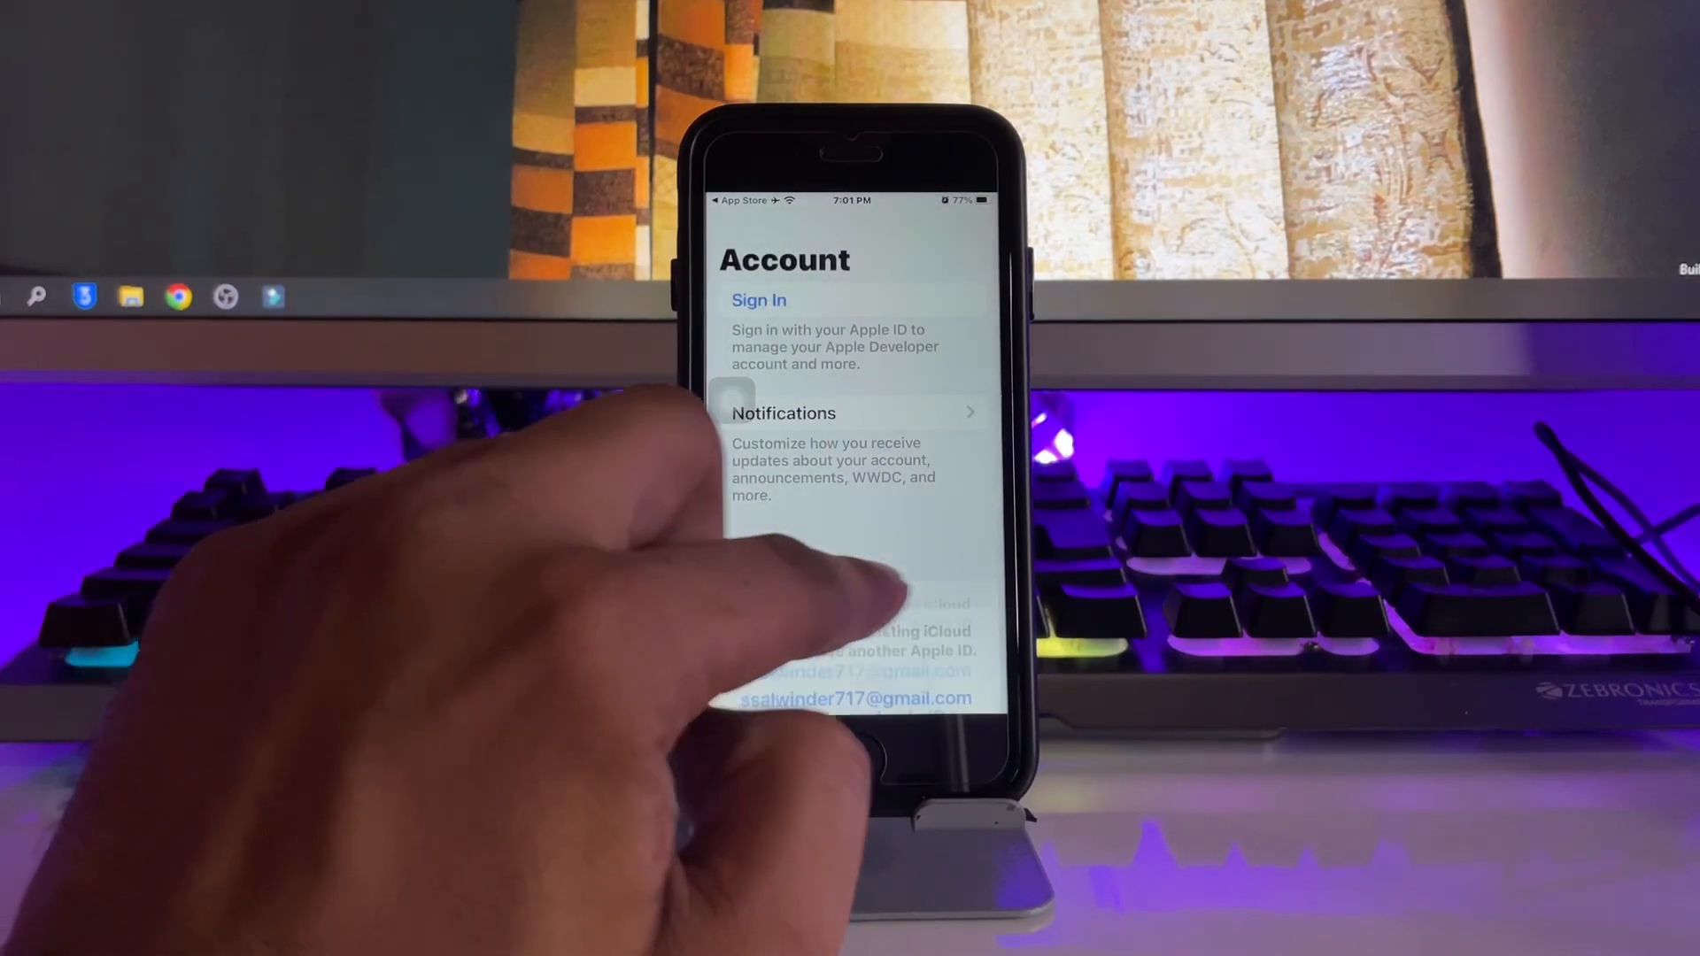
click(760, 301)
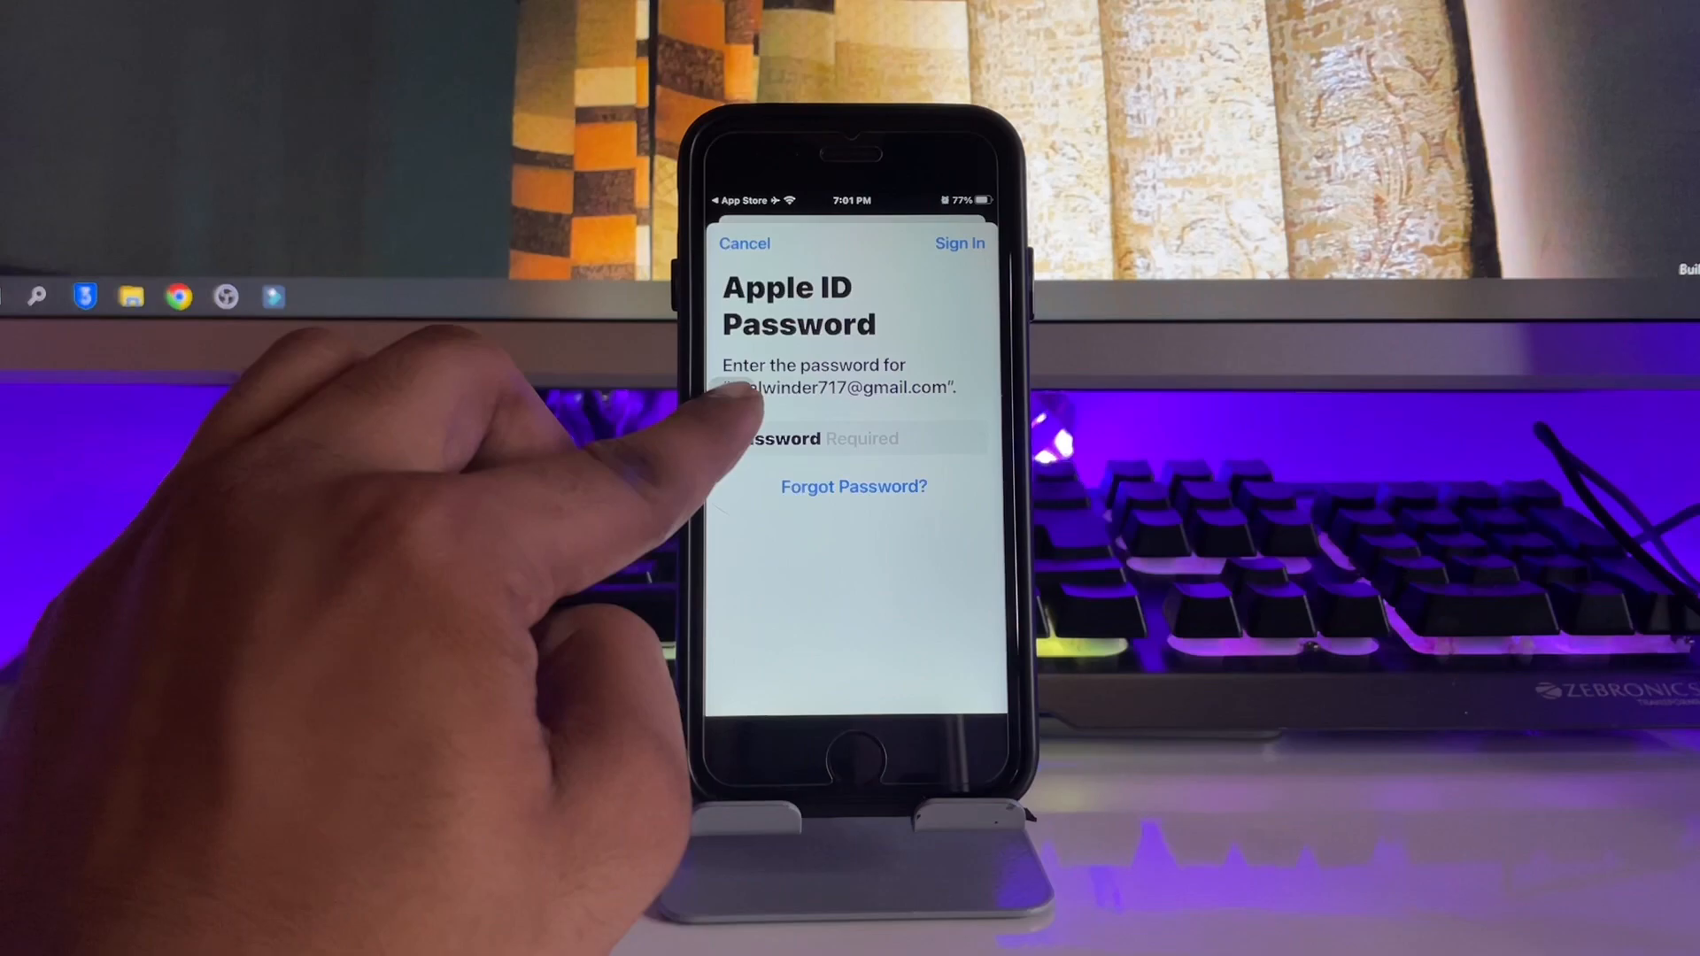
click(854, 439)
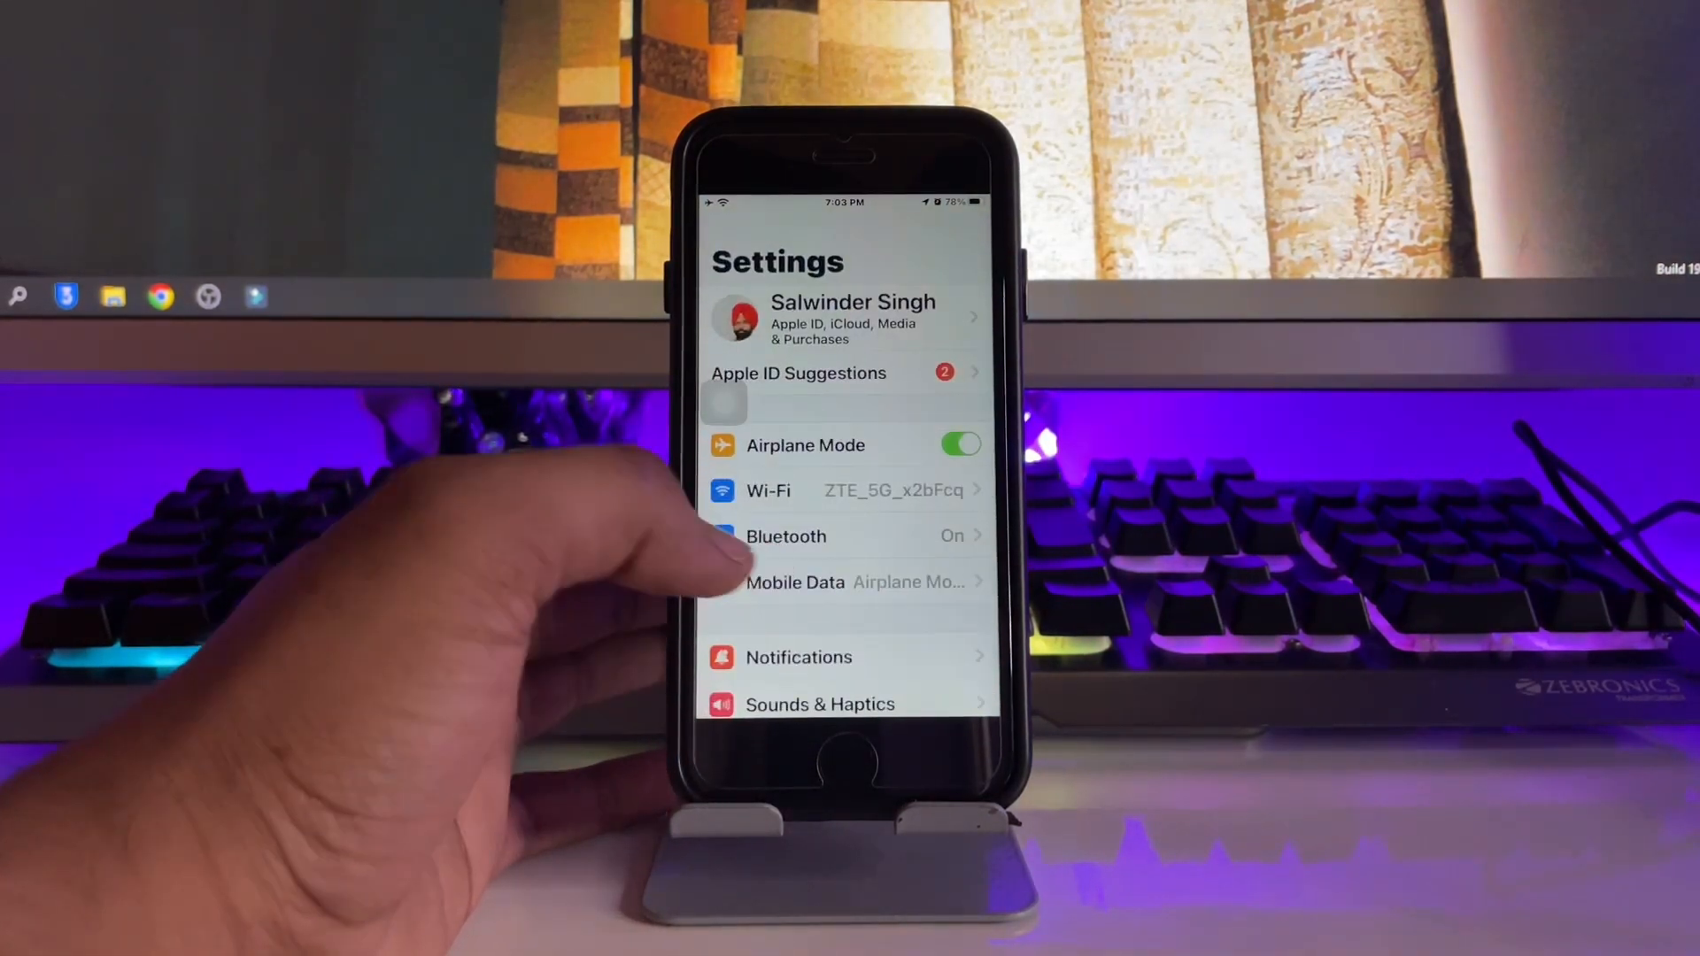
Step: Reach Beta Updates from the Software Update page under General
scroll(down, 3)
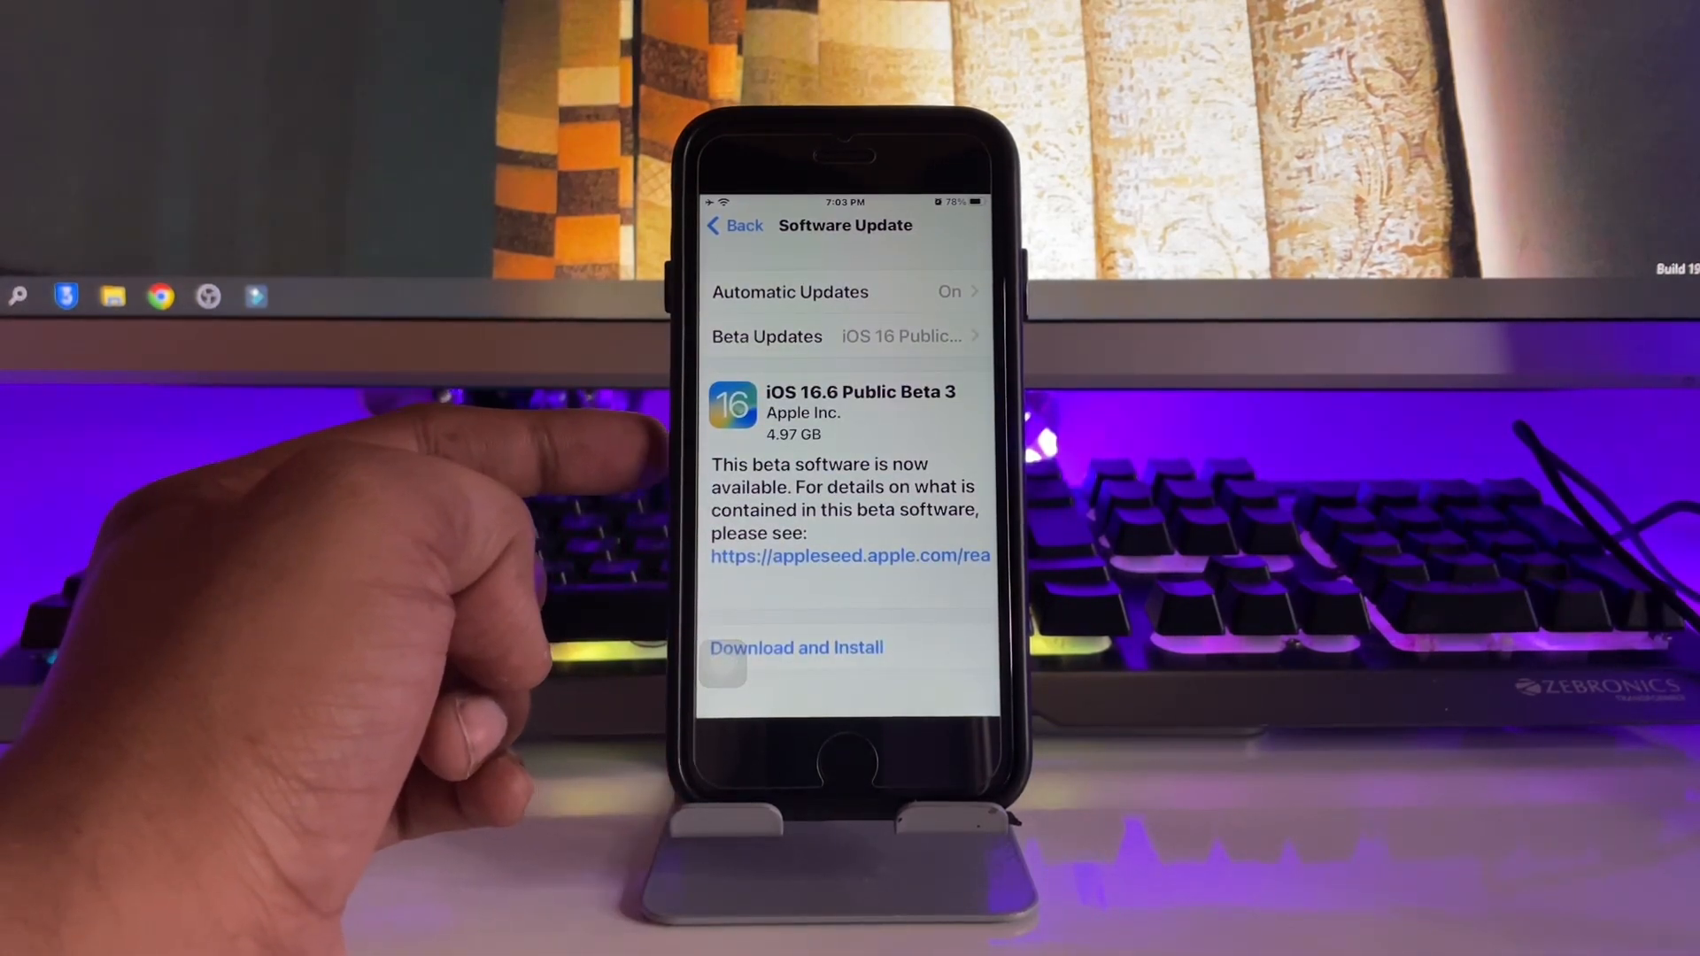
mouse_move(434, 434)
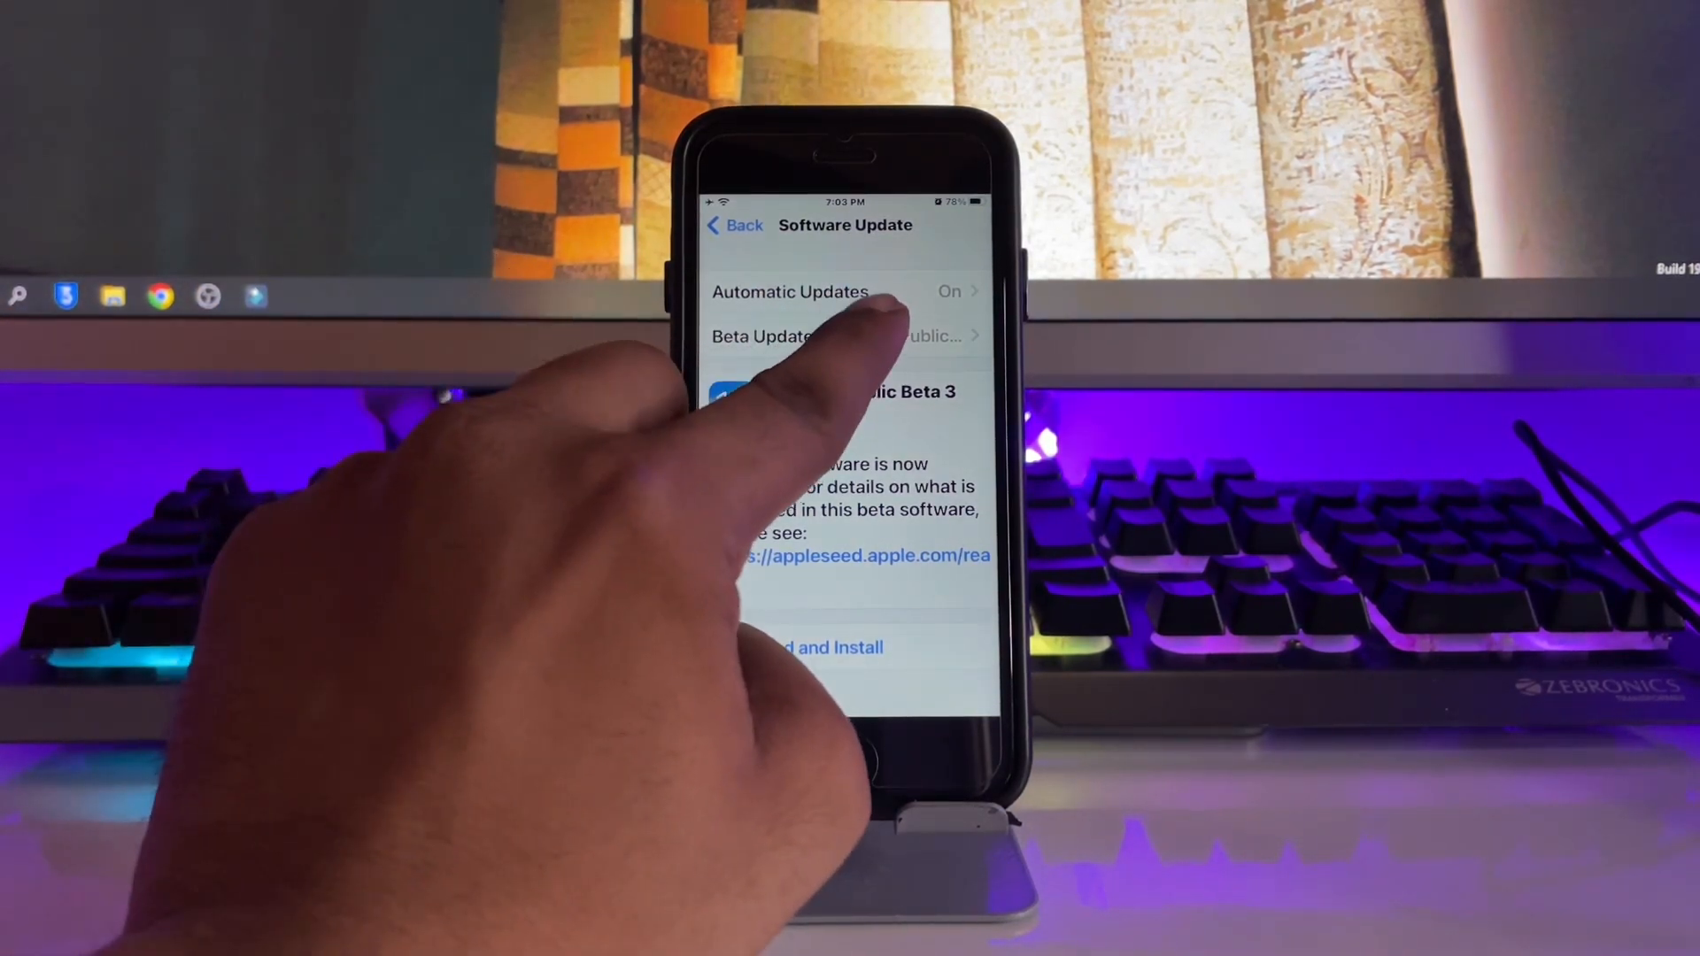
click(847, 335)
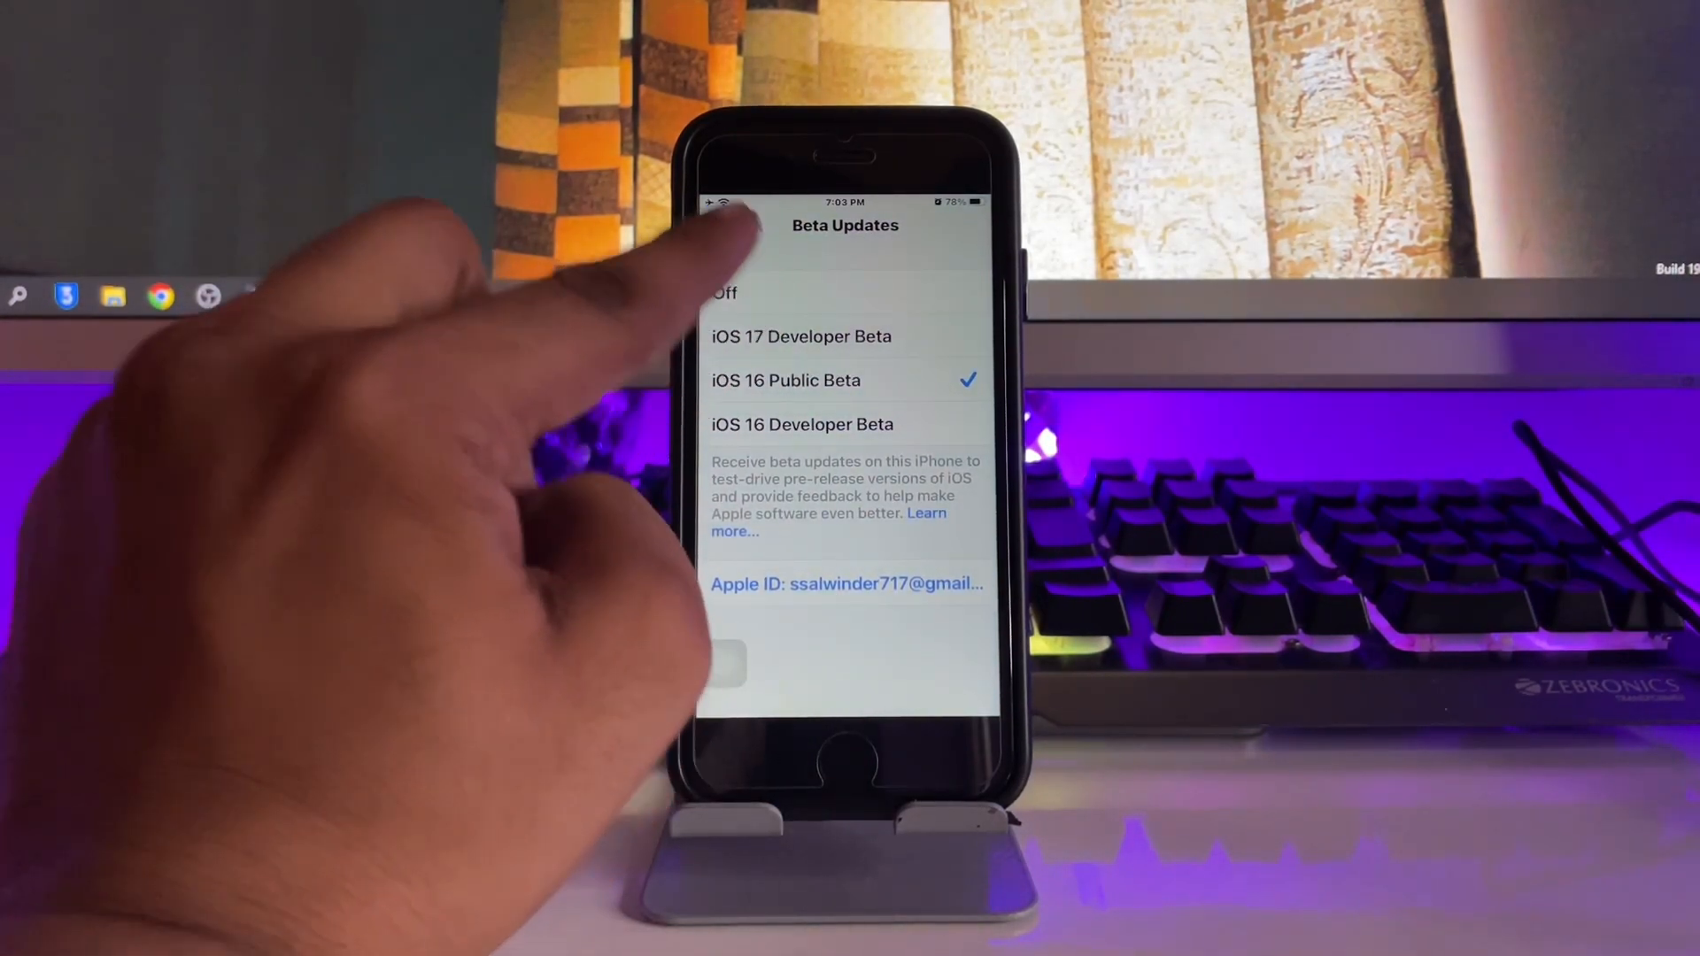
Step: Select iOS 17 Developer Beta and return to Software Update
click(802, 336)
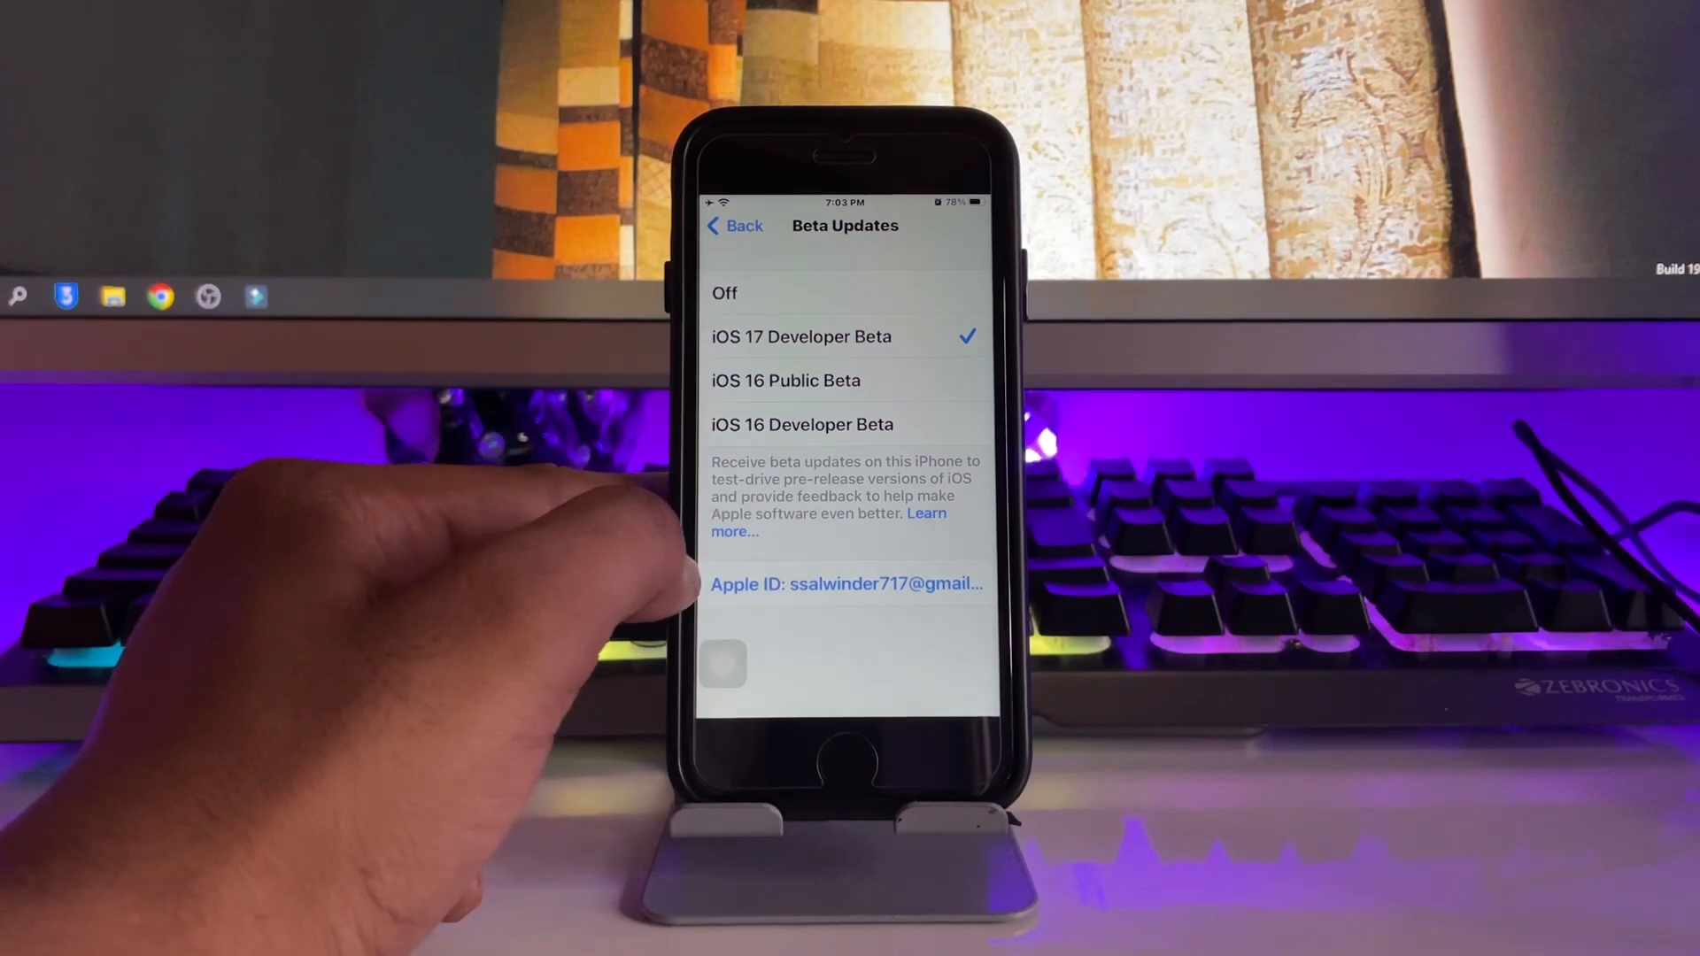
click(733, 225)
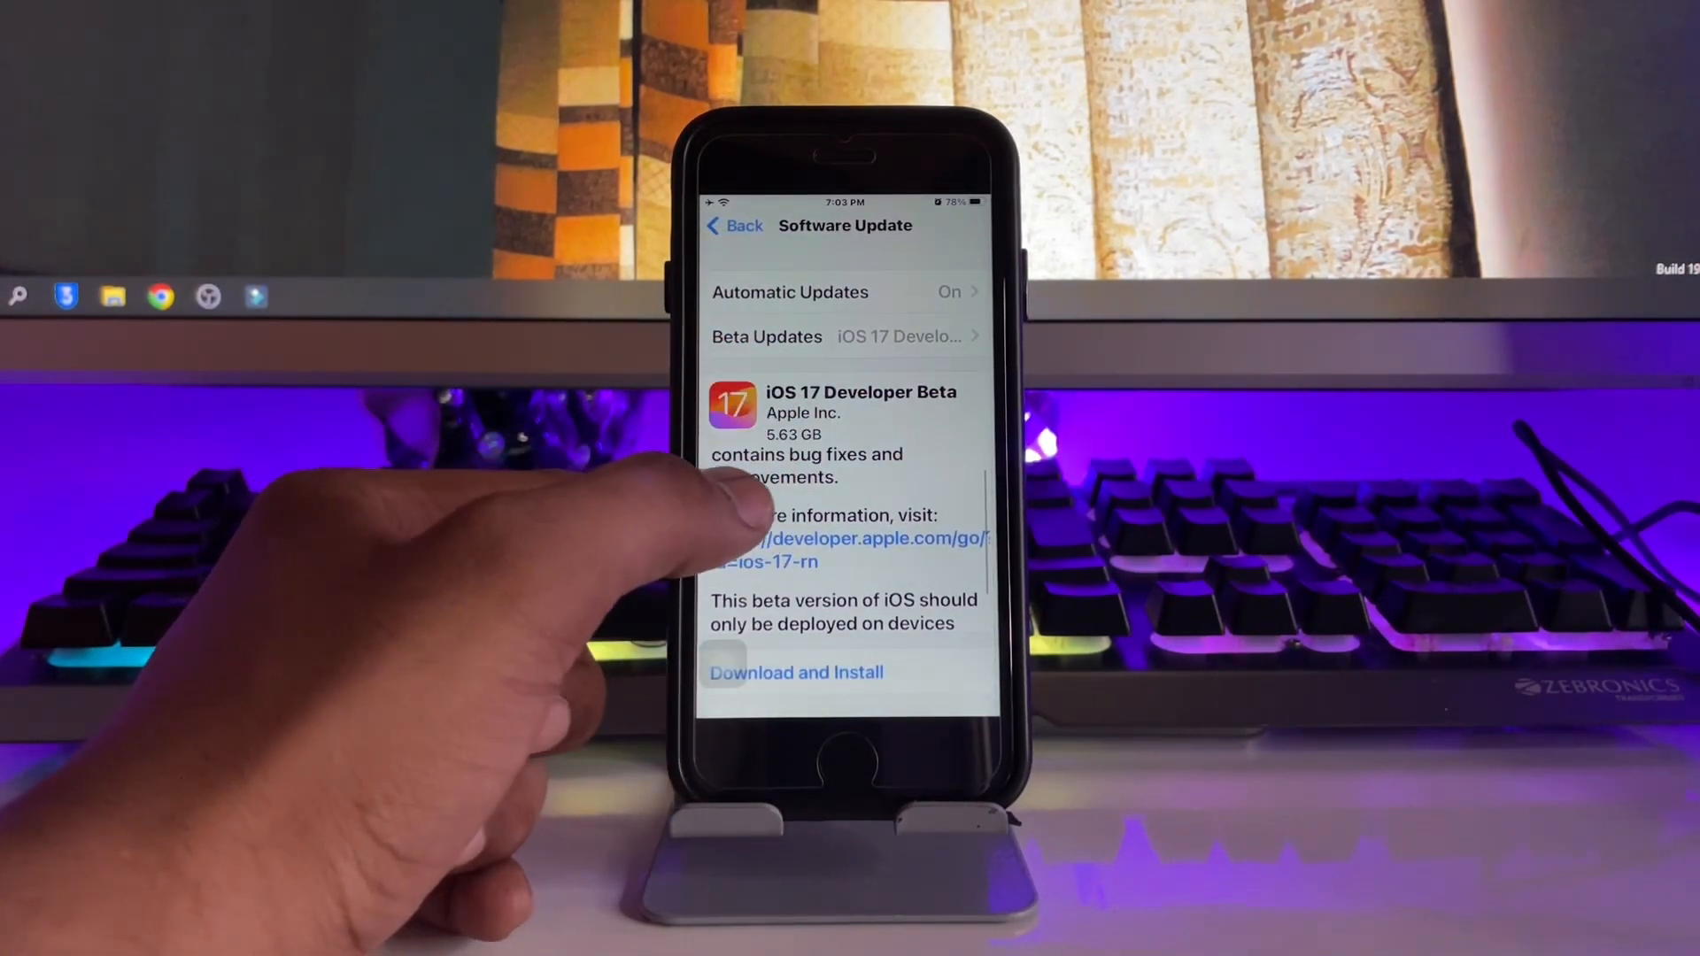
scroll(down, 3)
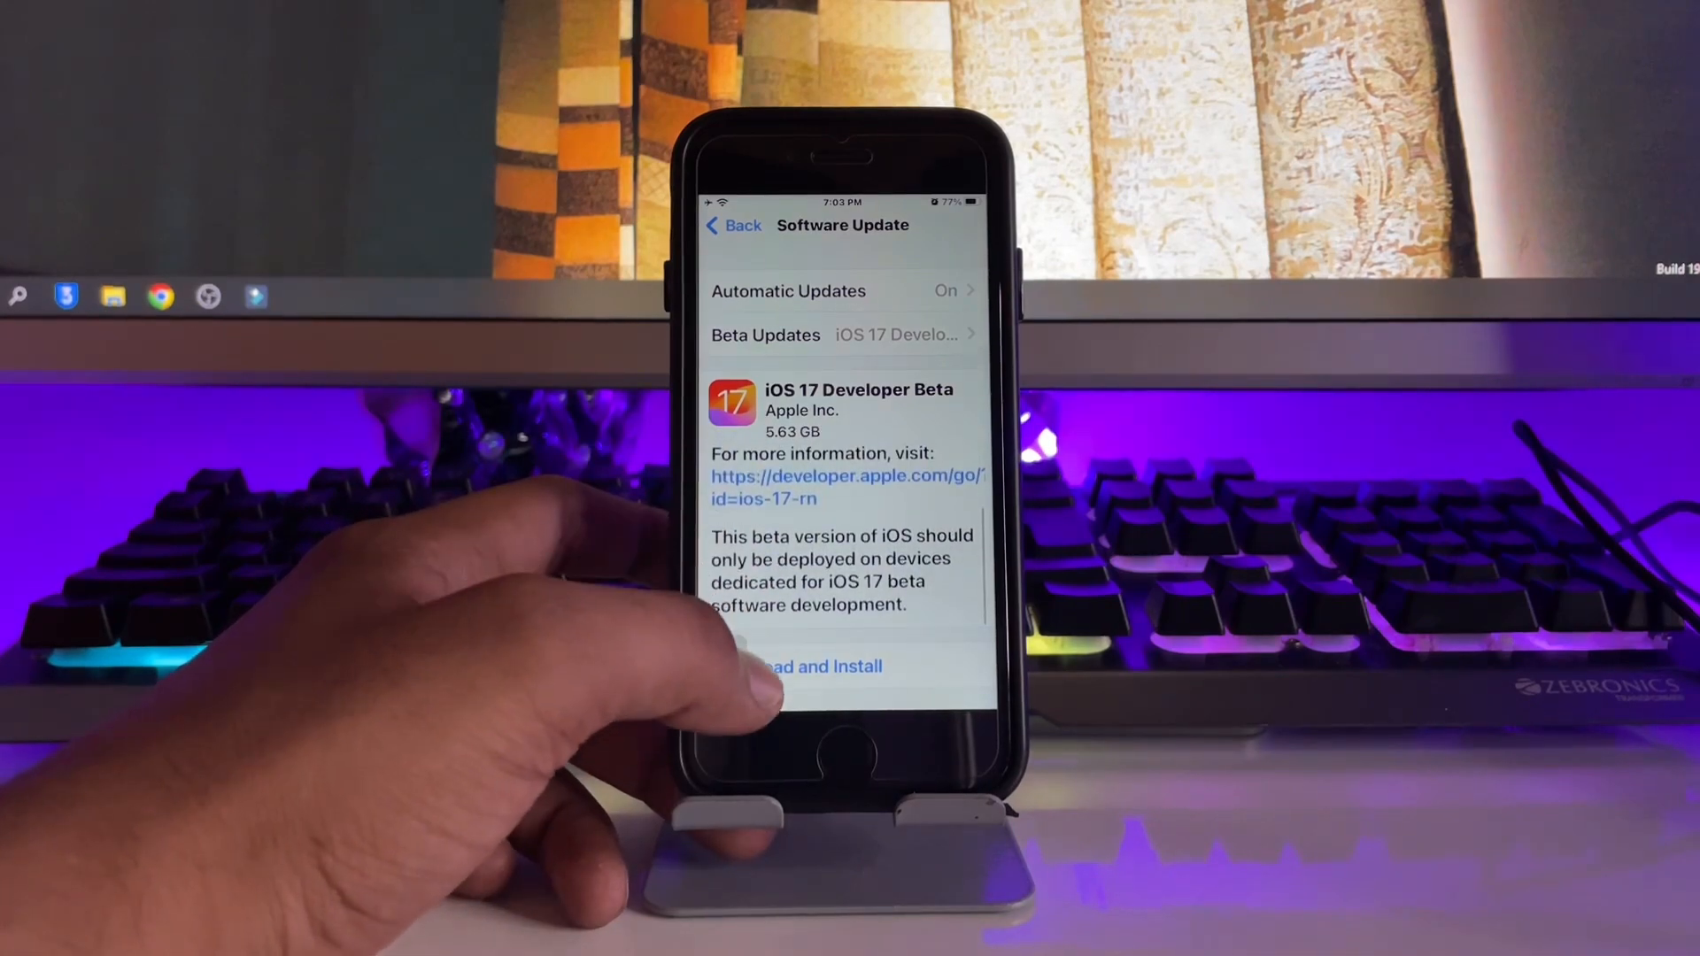
Step: Choose Download and Install to bring up the install options sheet
click(820, 666)
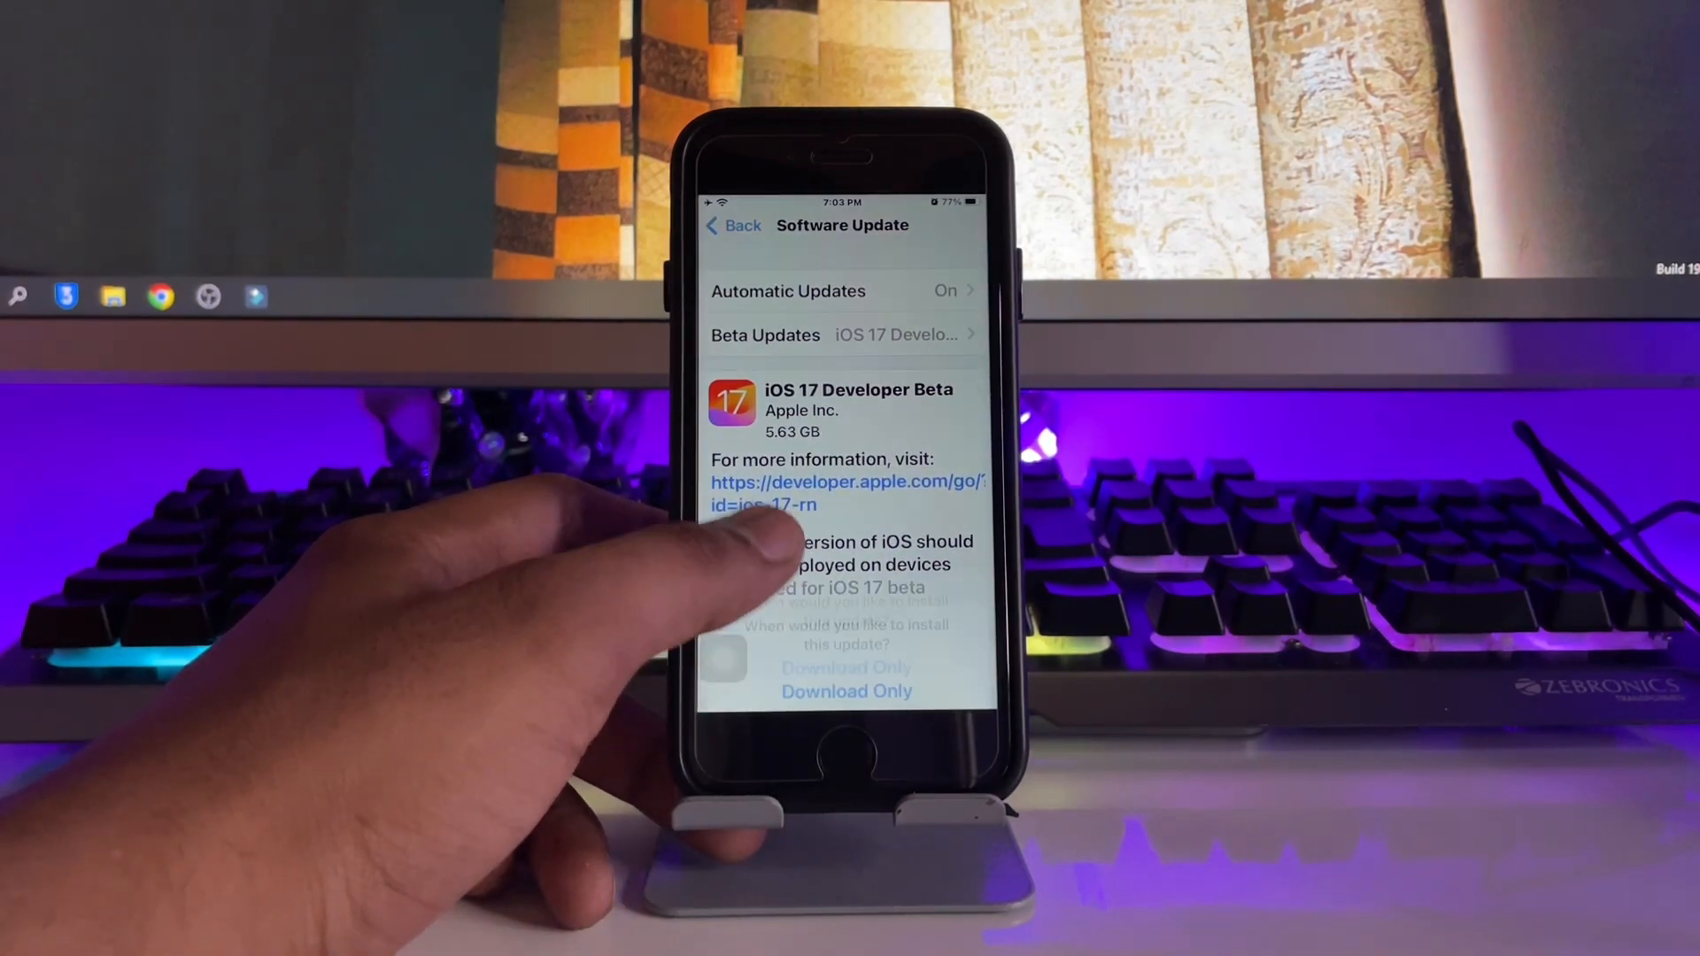
click(846, 668)
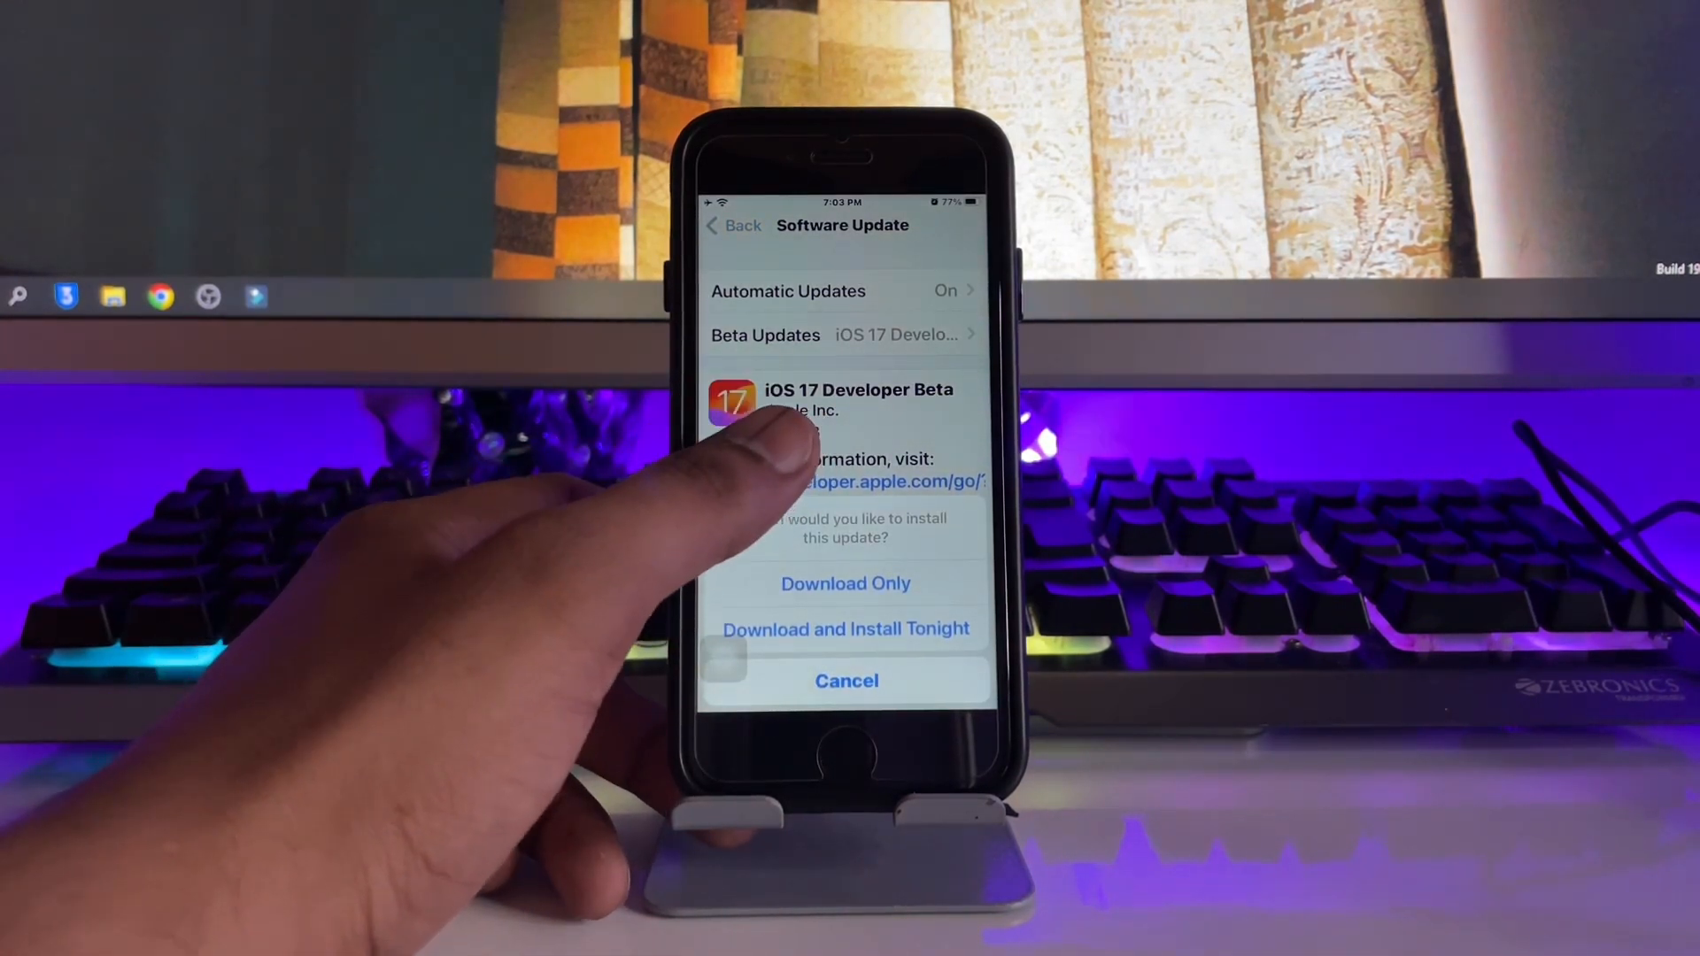